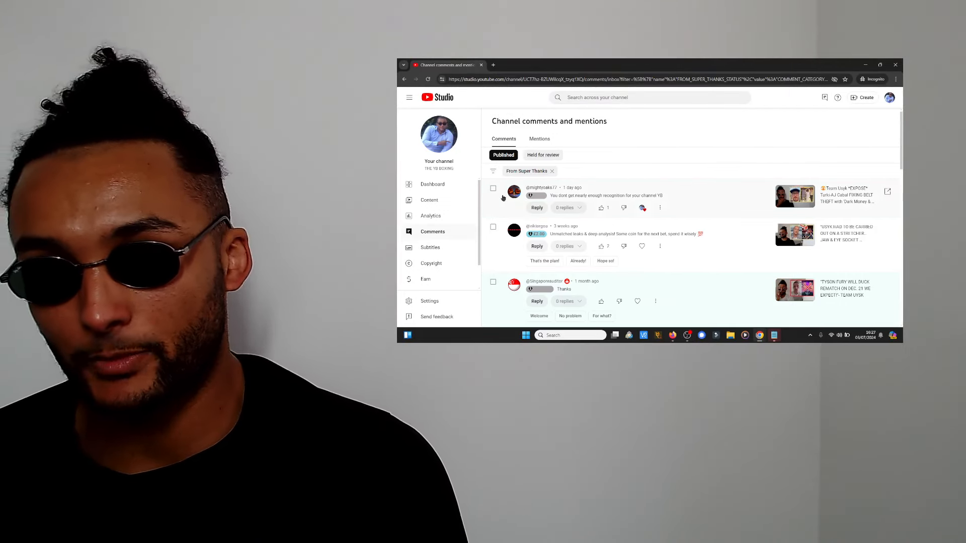
pyautogui.moveTo(536, 187)
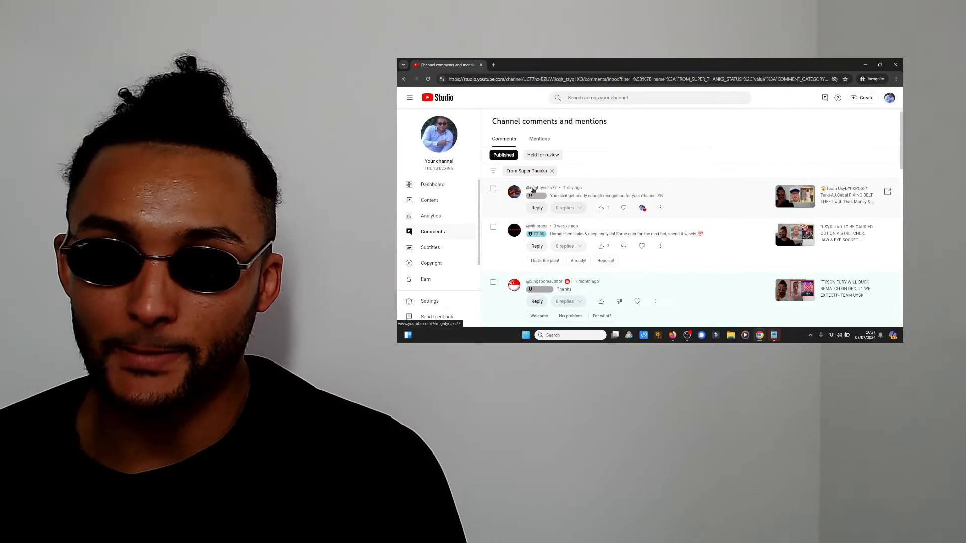